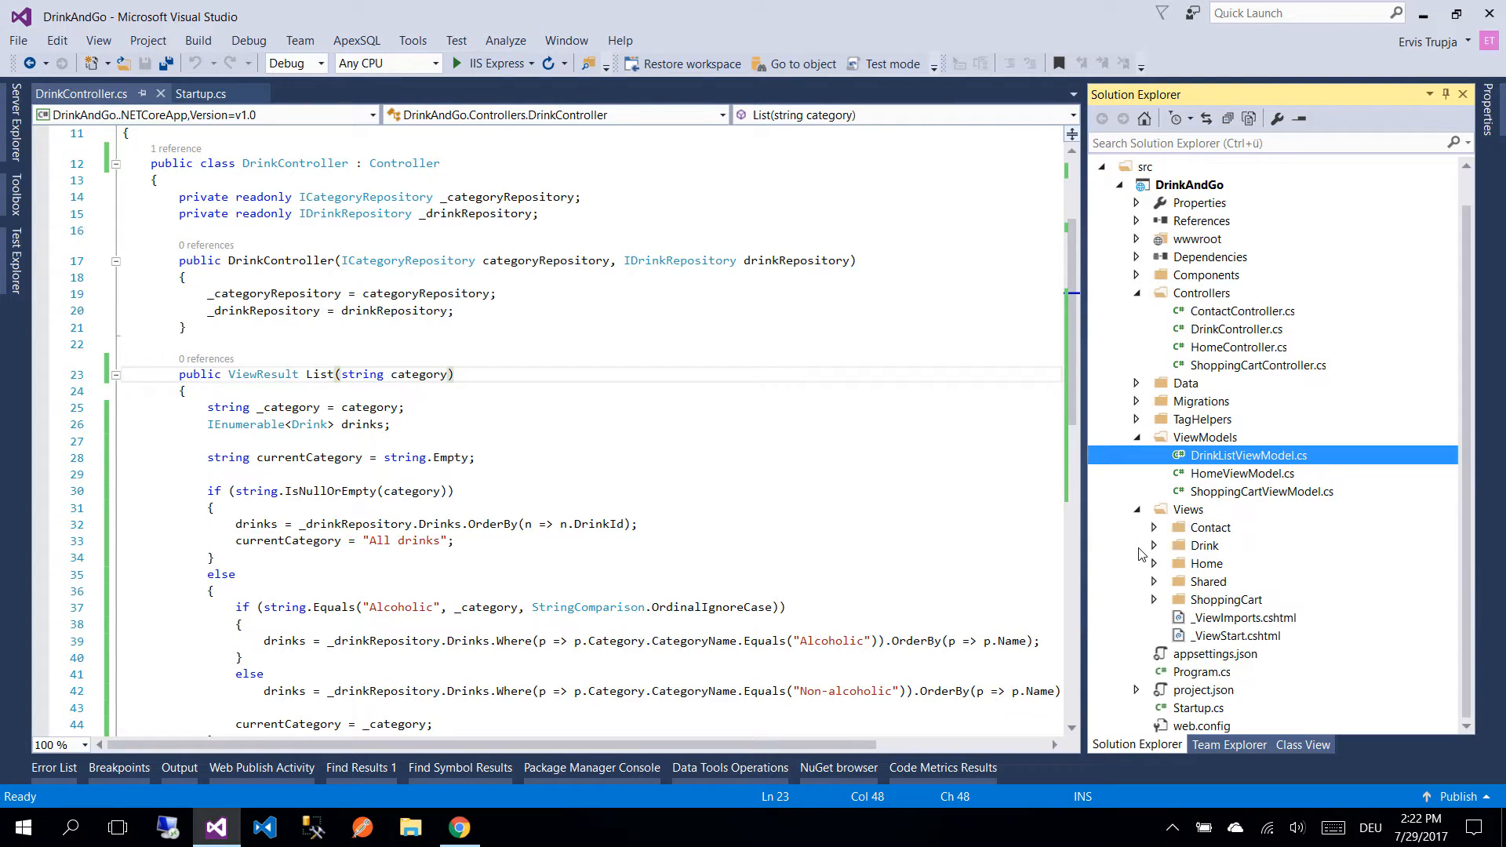
mouse_move(1239, 626)
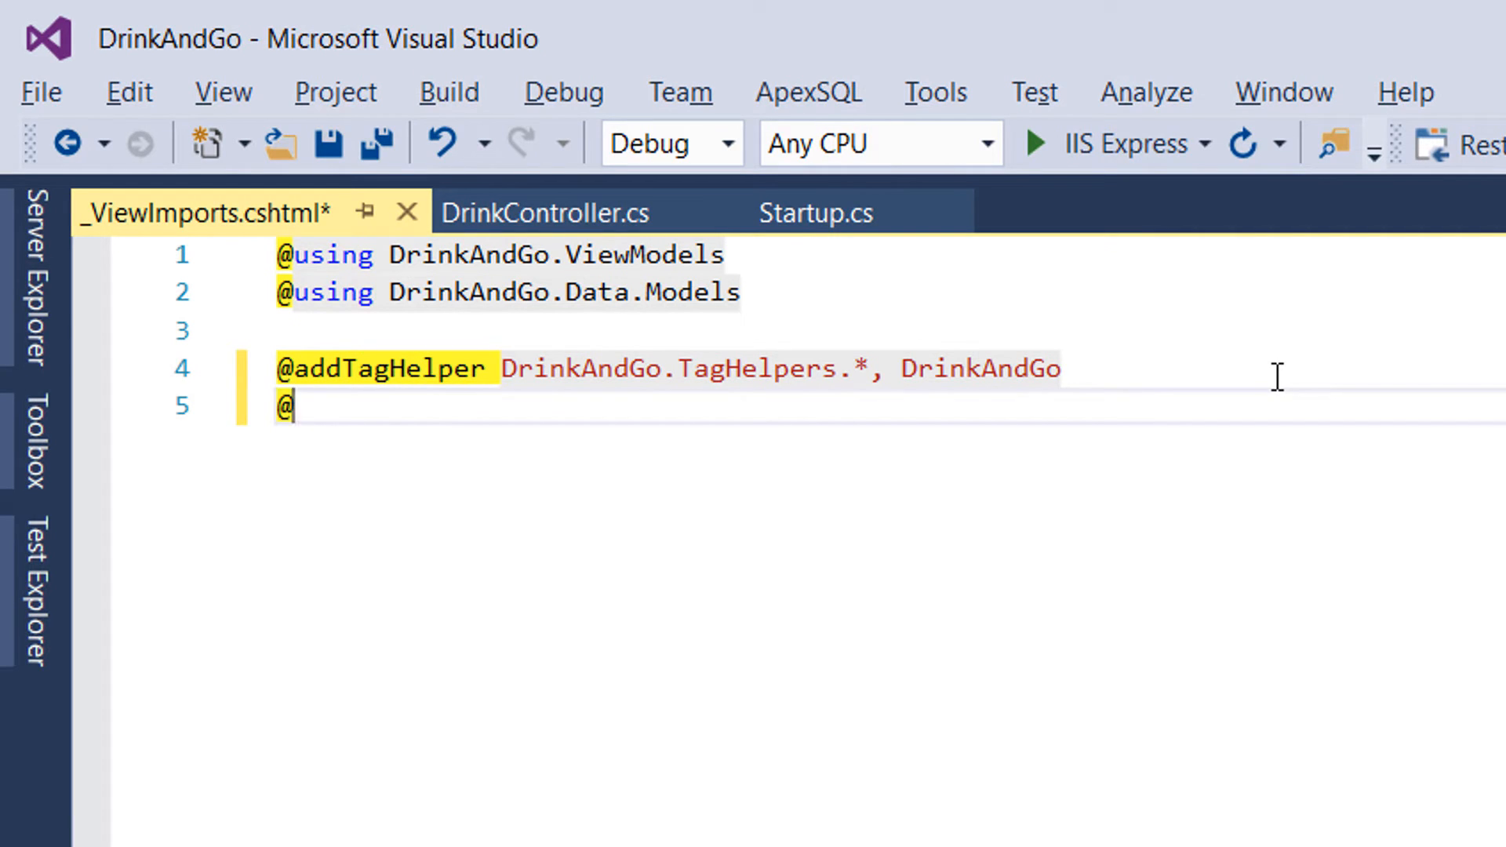
text(addTagHelper)
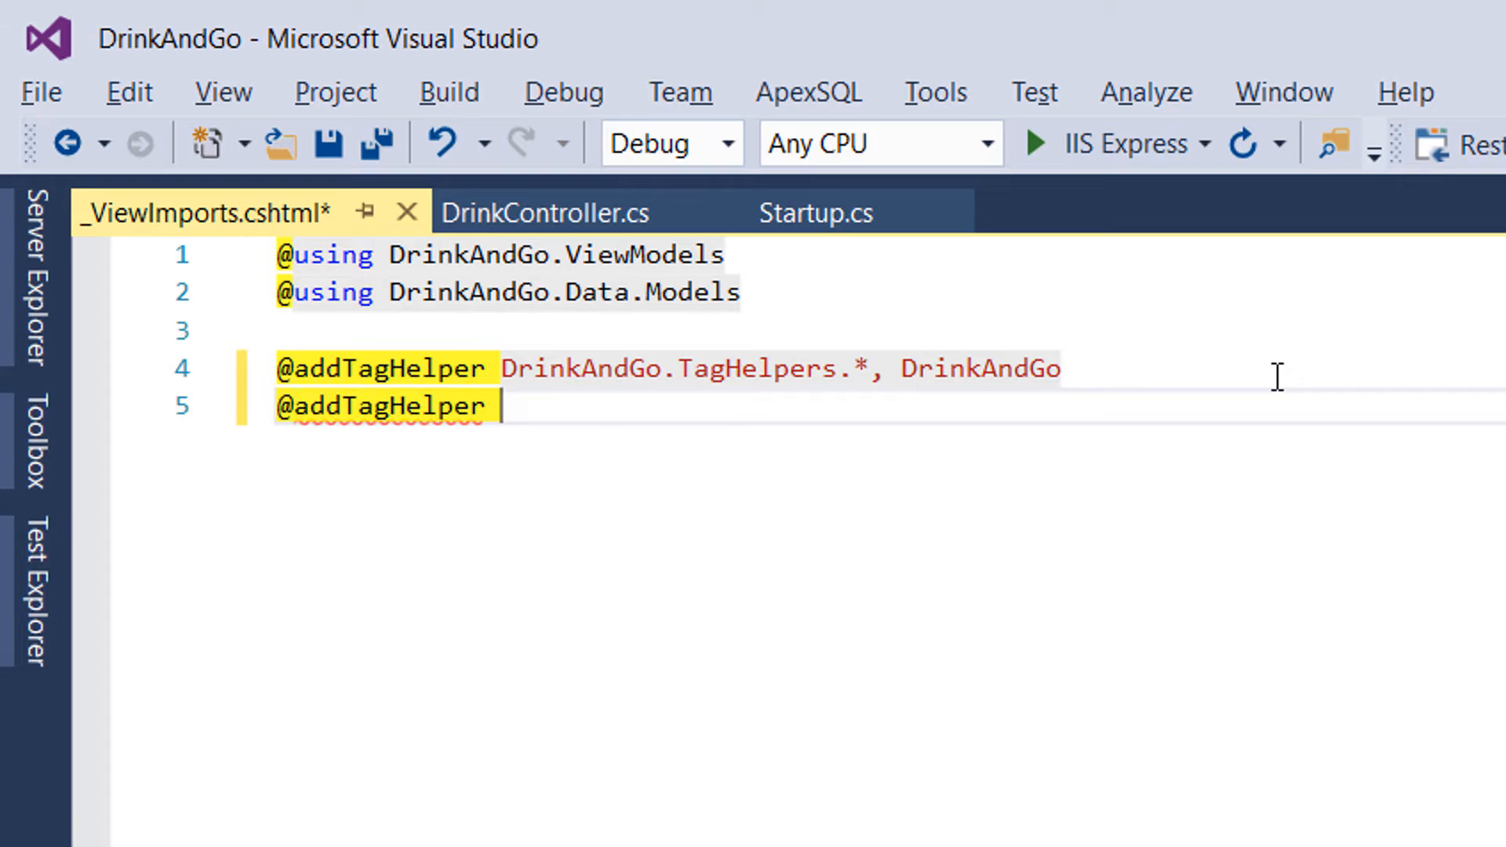
text(*)
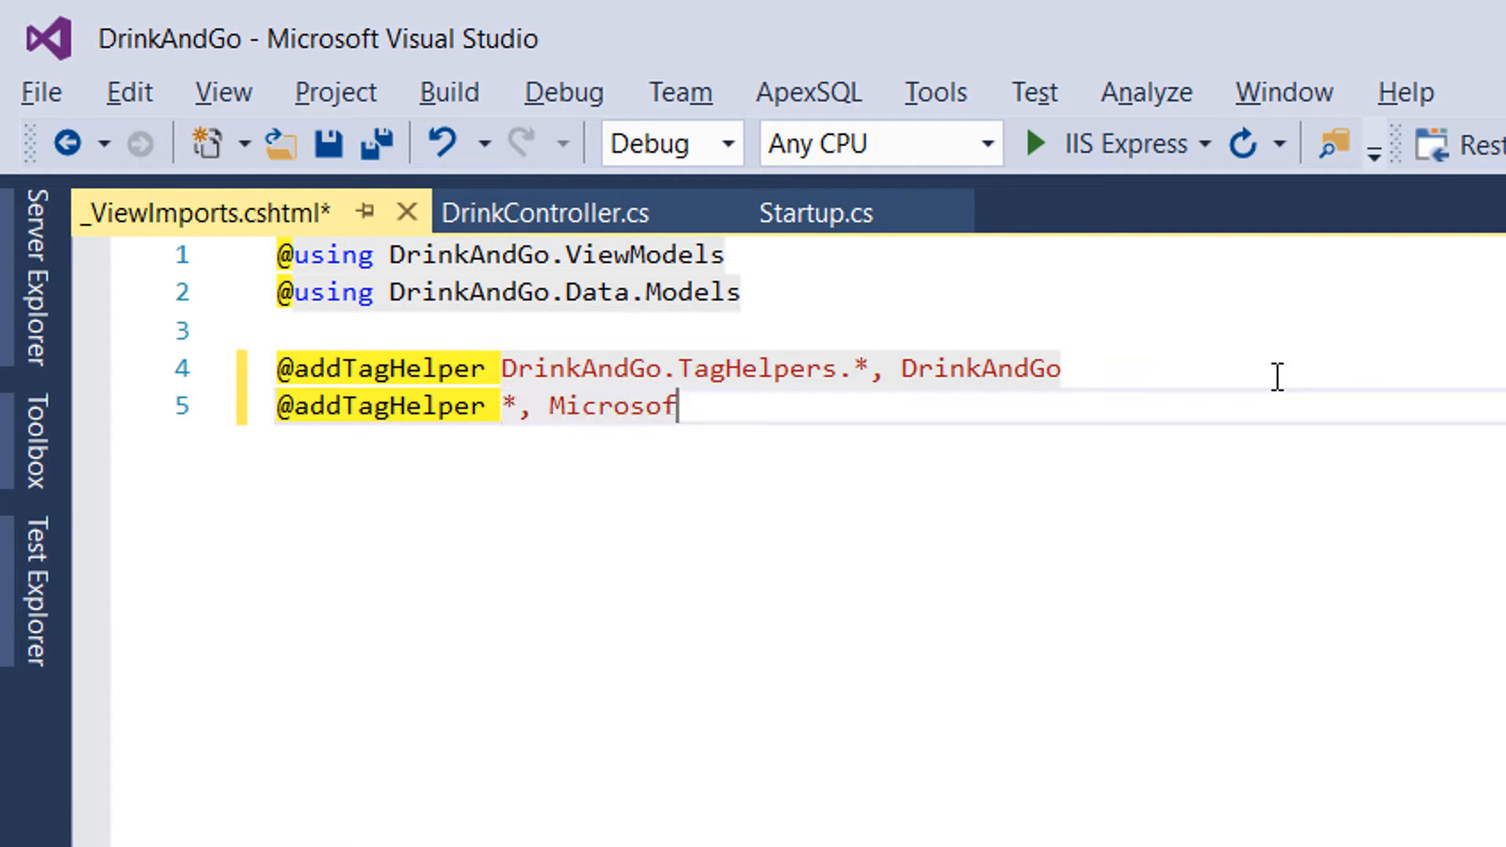
text(.AspNe)
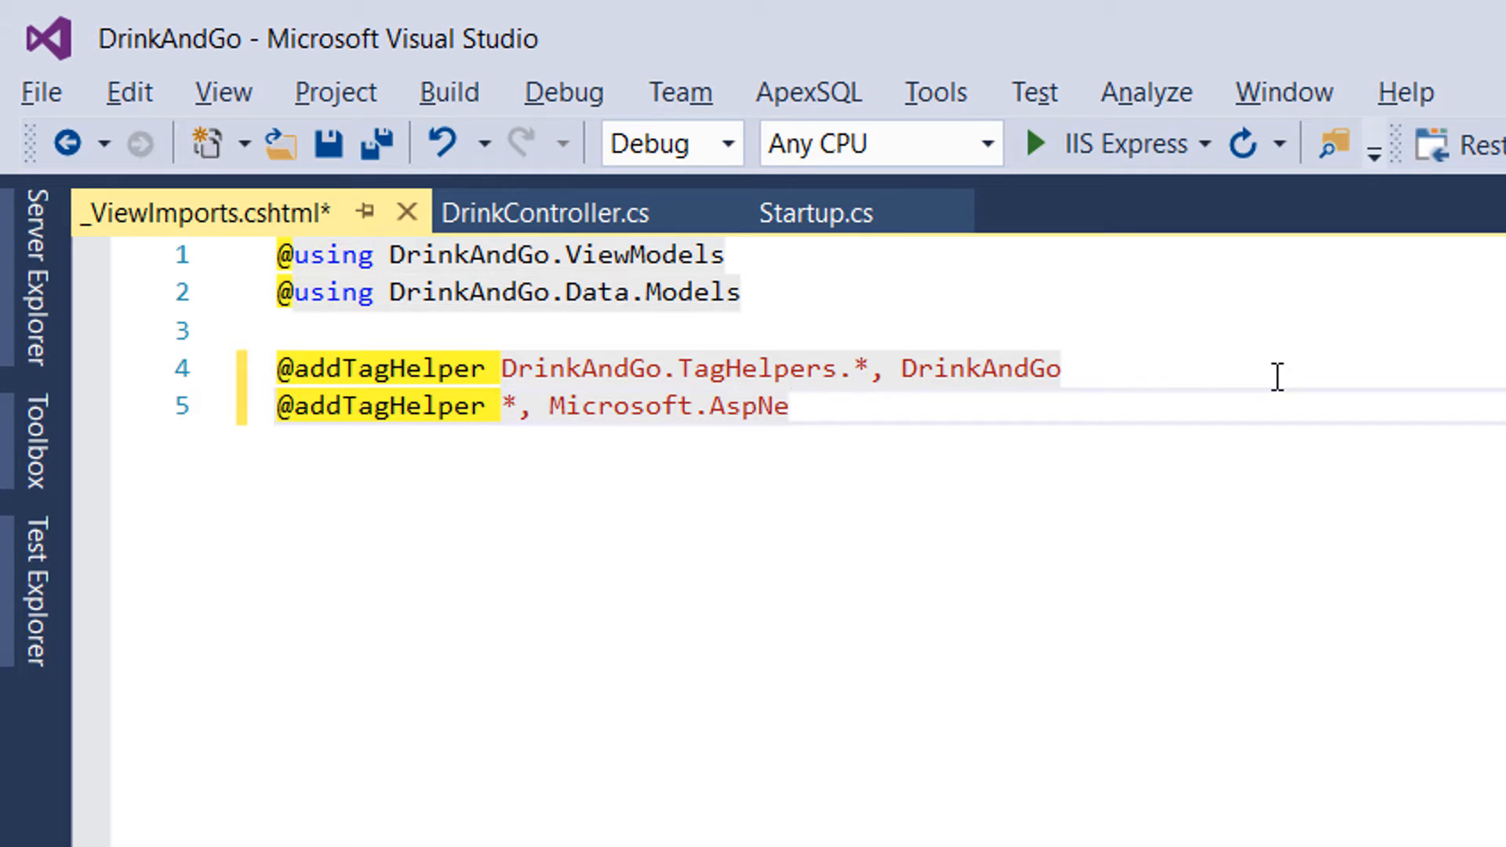
text(tCore.Mvc.)
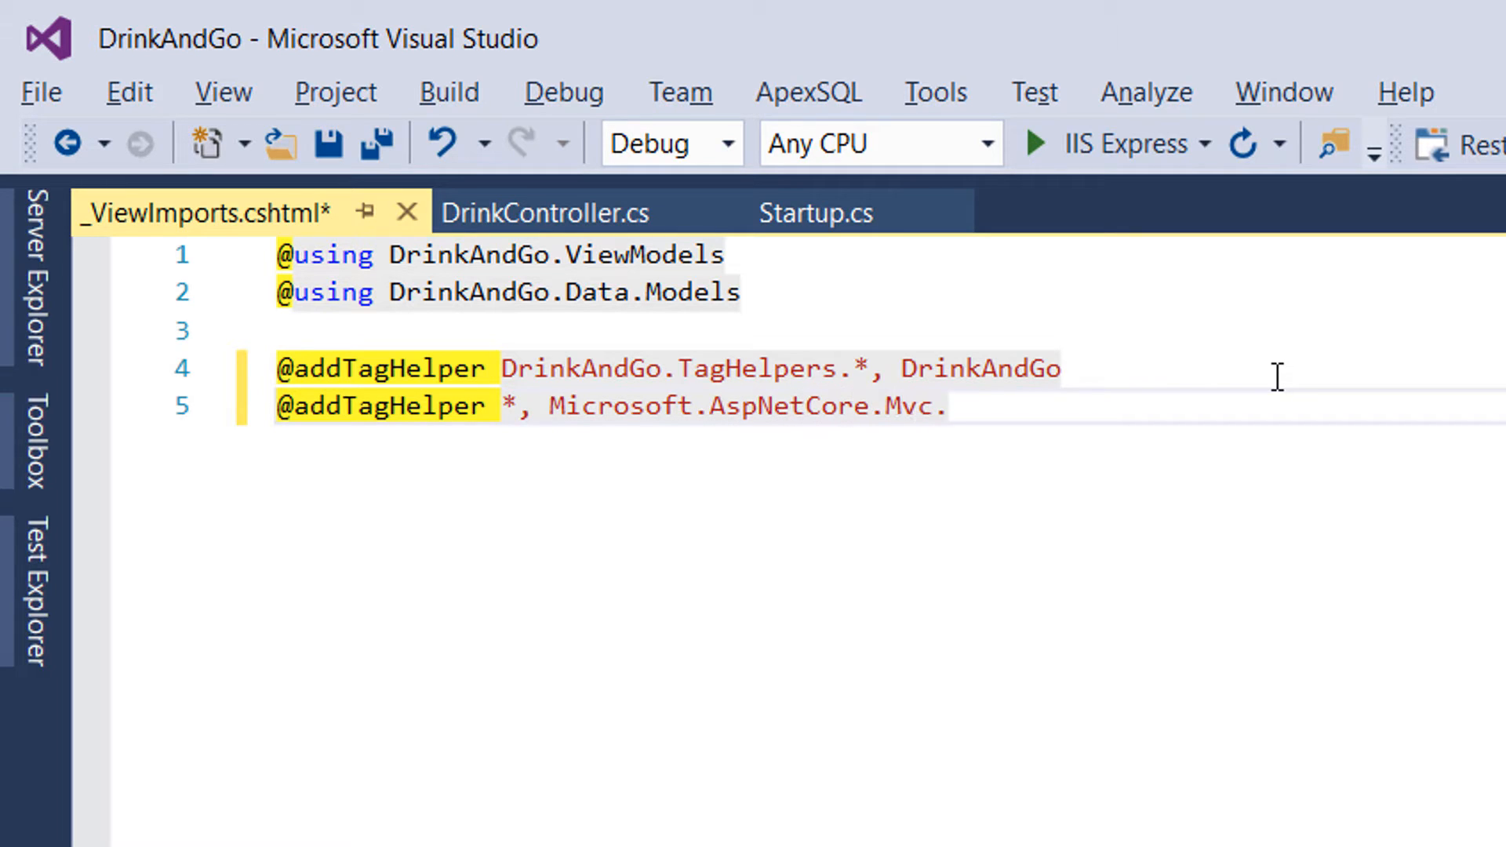
text(Tag)
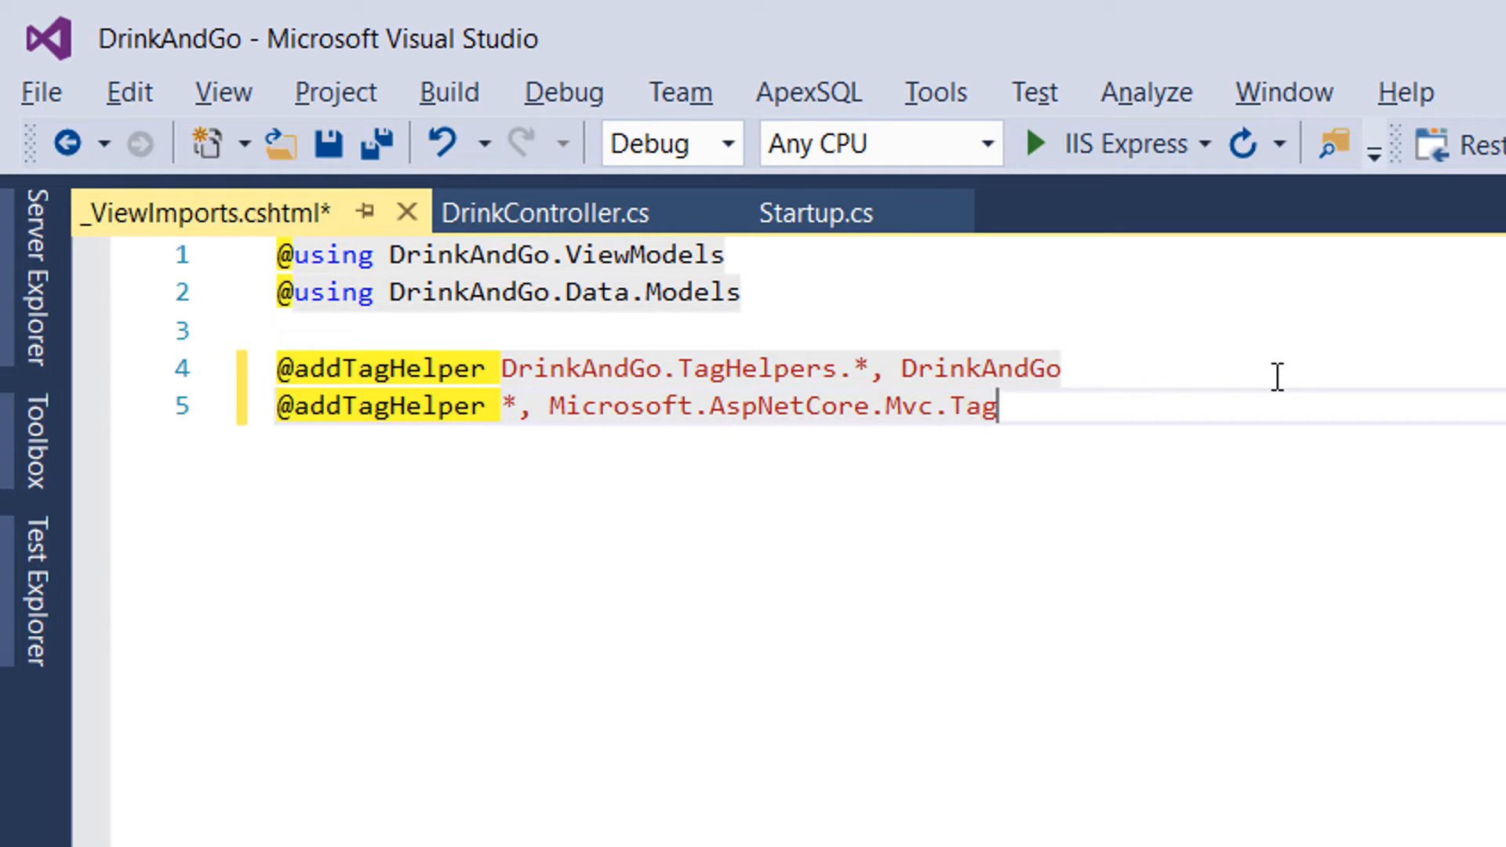
text(Helpers)
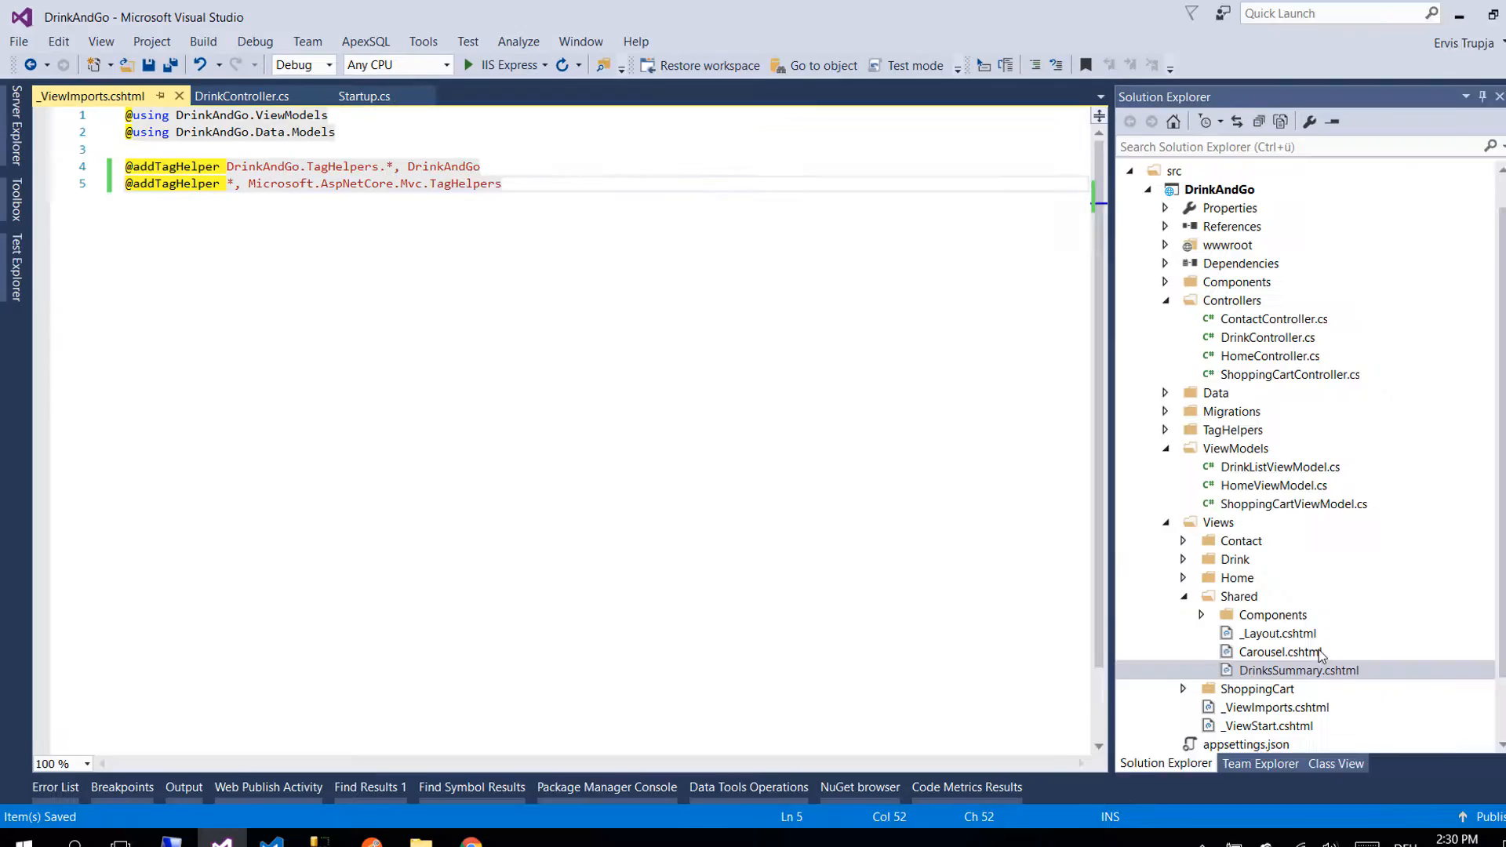
Open Views > Shared > _Layout.cshtml and start an empty line inside the navbar <ul>
double_click(1277, 632)
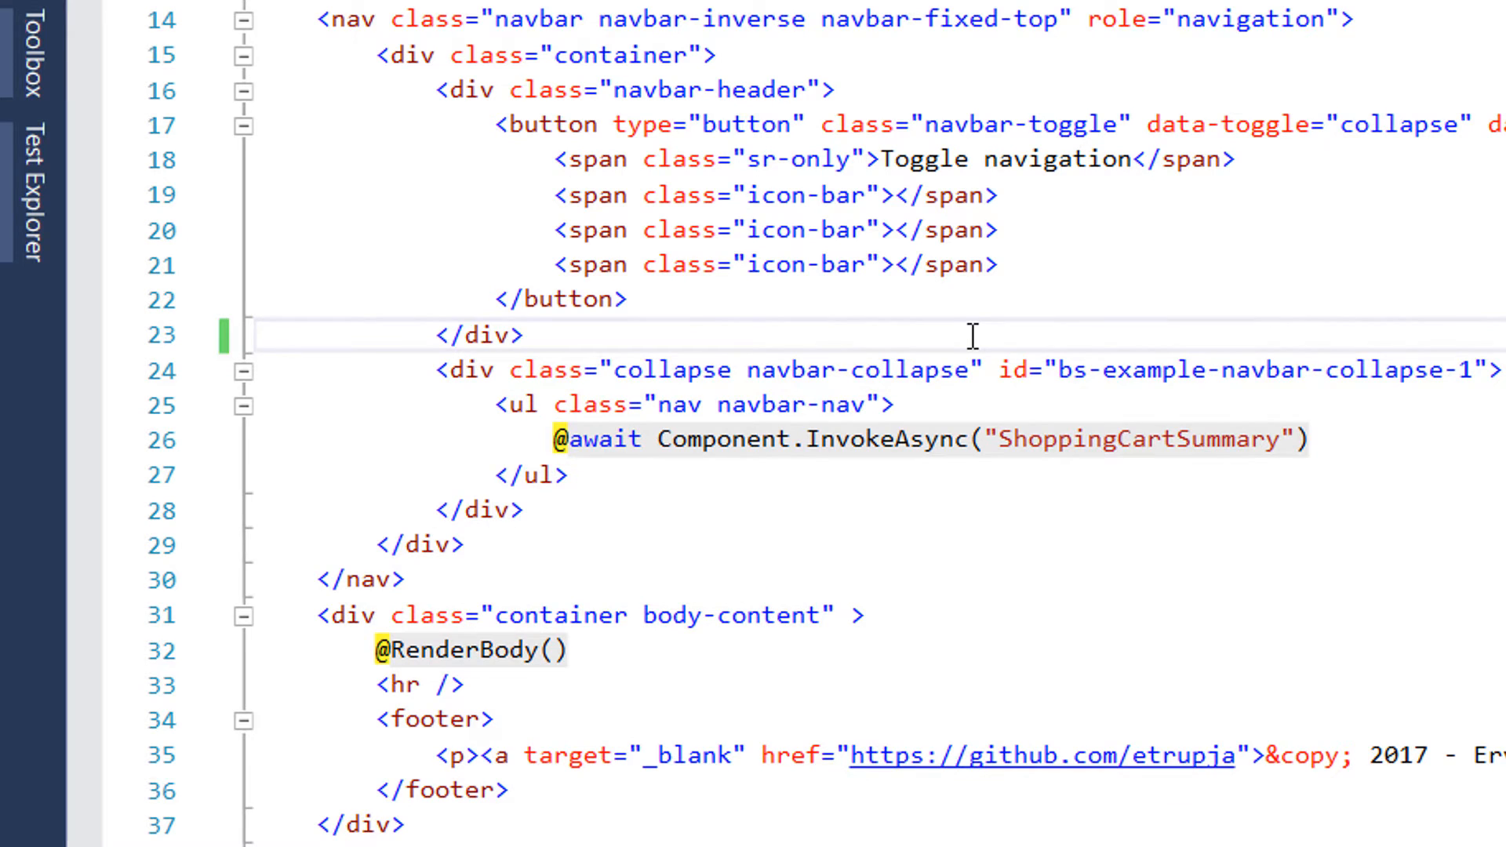
key(enter)
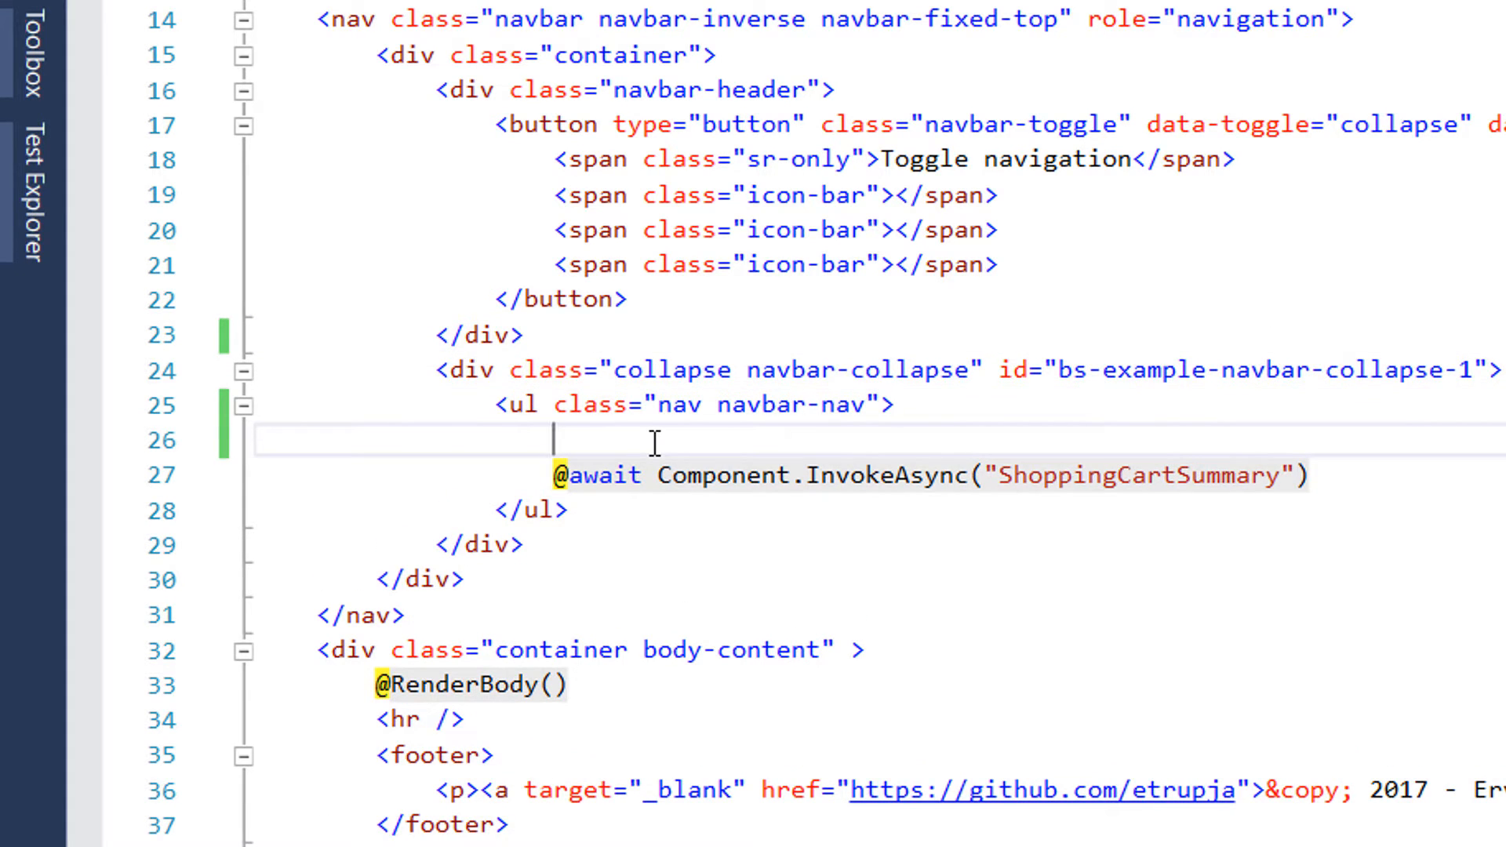
Add a <li> Home link with asp-controller="Home" asp-action="Index" to the navbar
text(<li></li>)
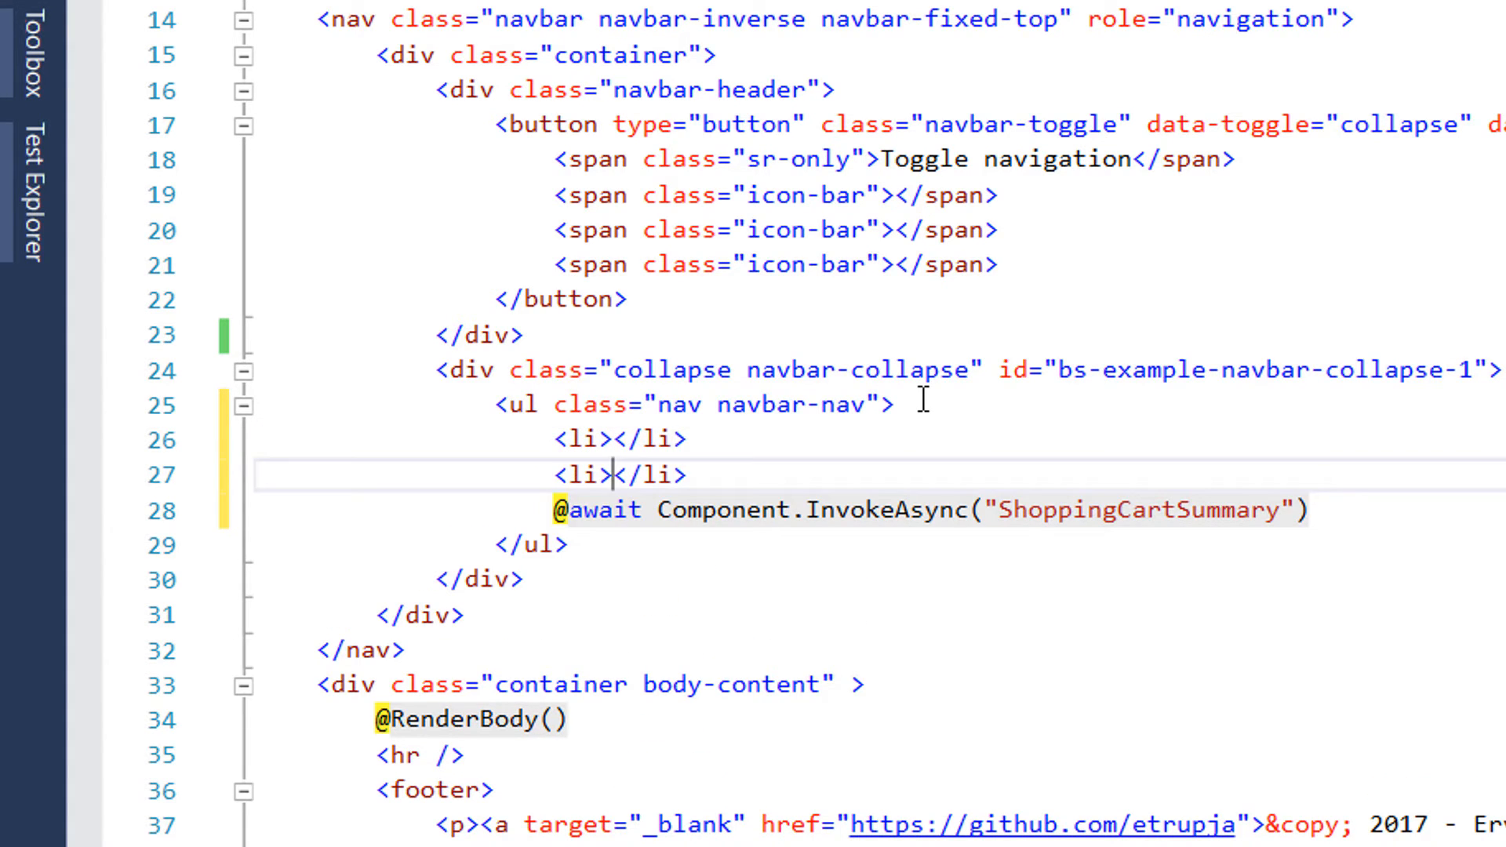
text(a ></)
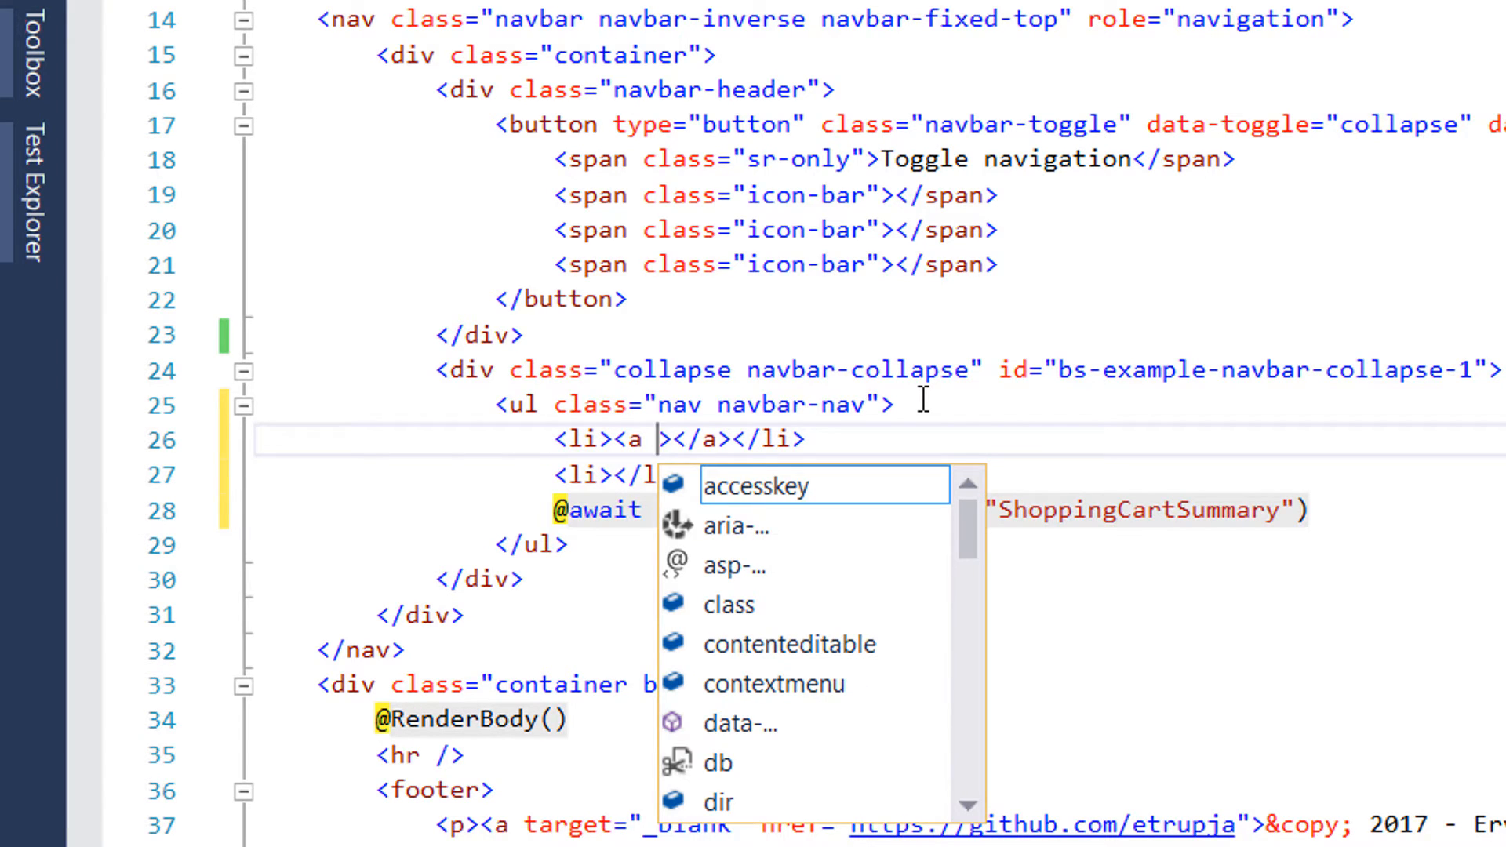
text(asp-controller="Home)
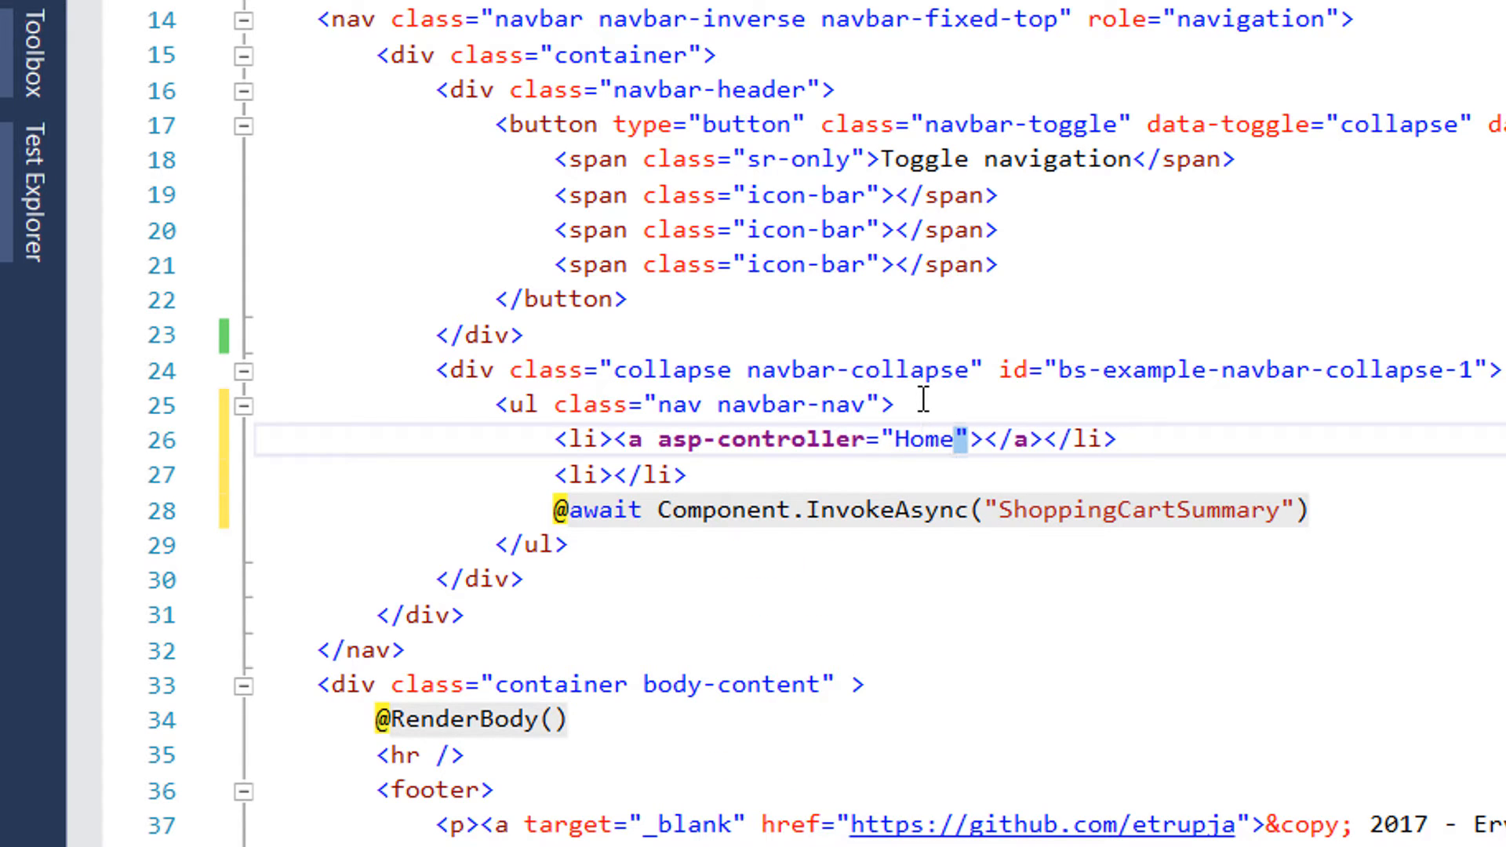
text(asp-action="Index)
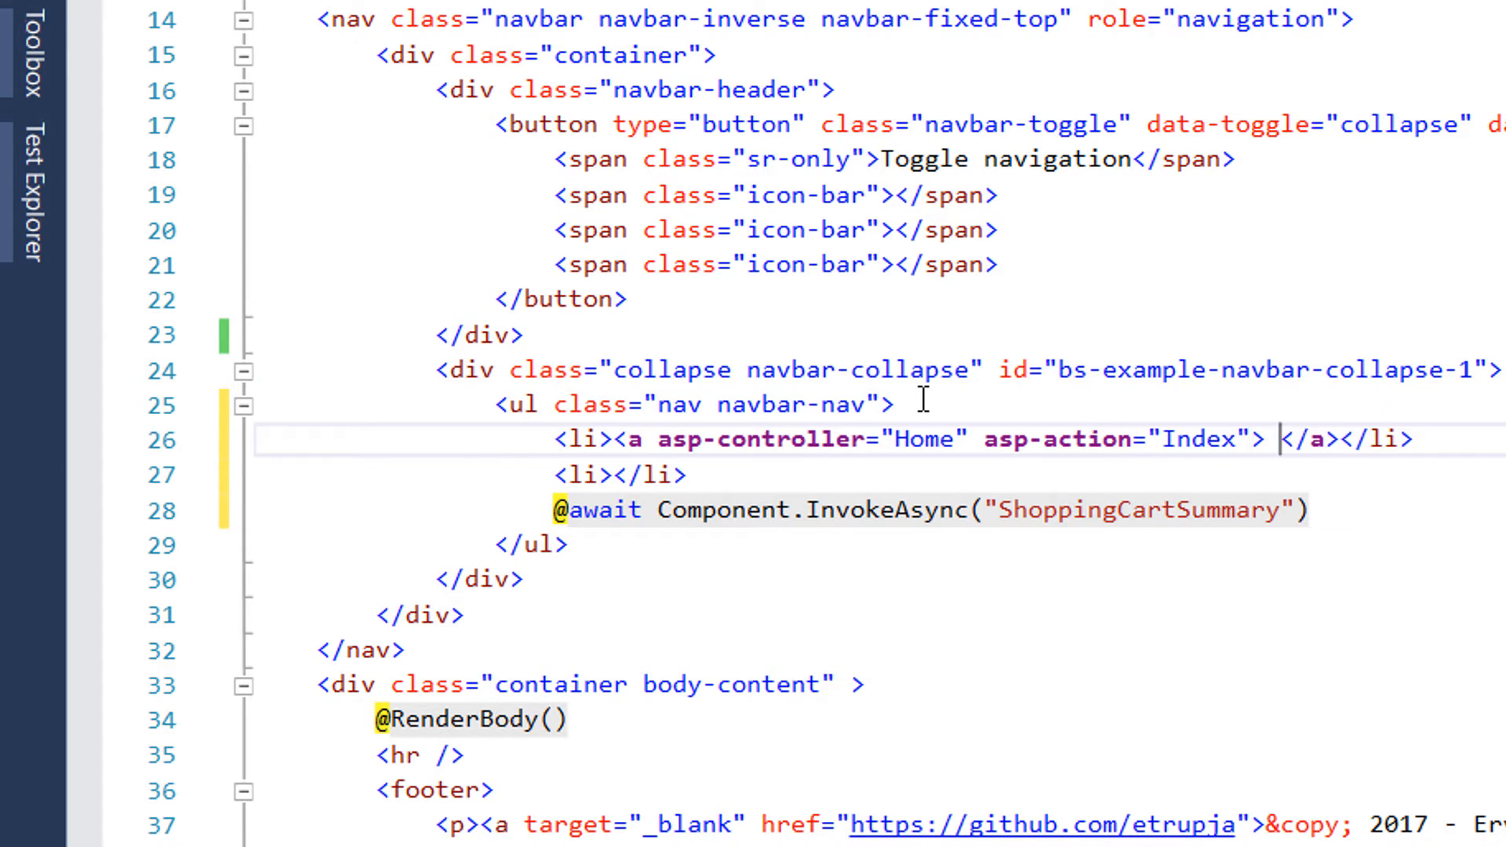
text(Home)
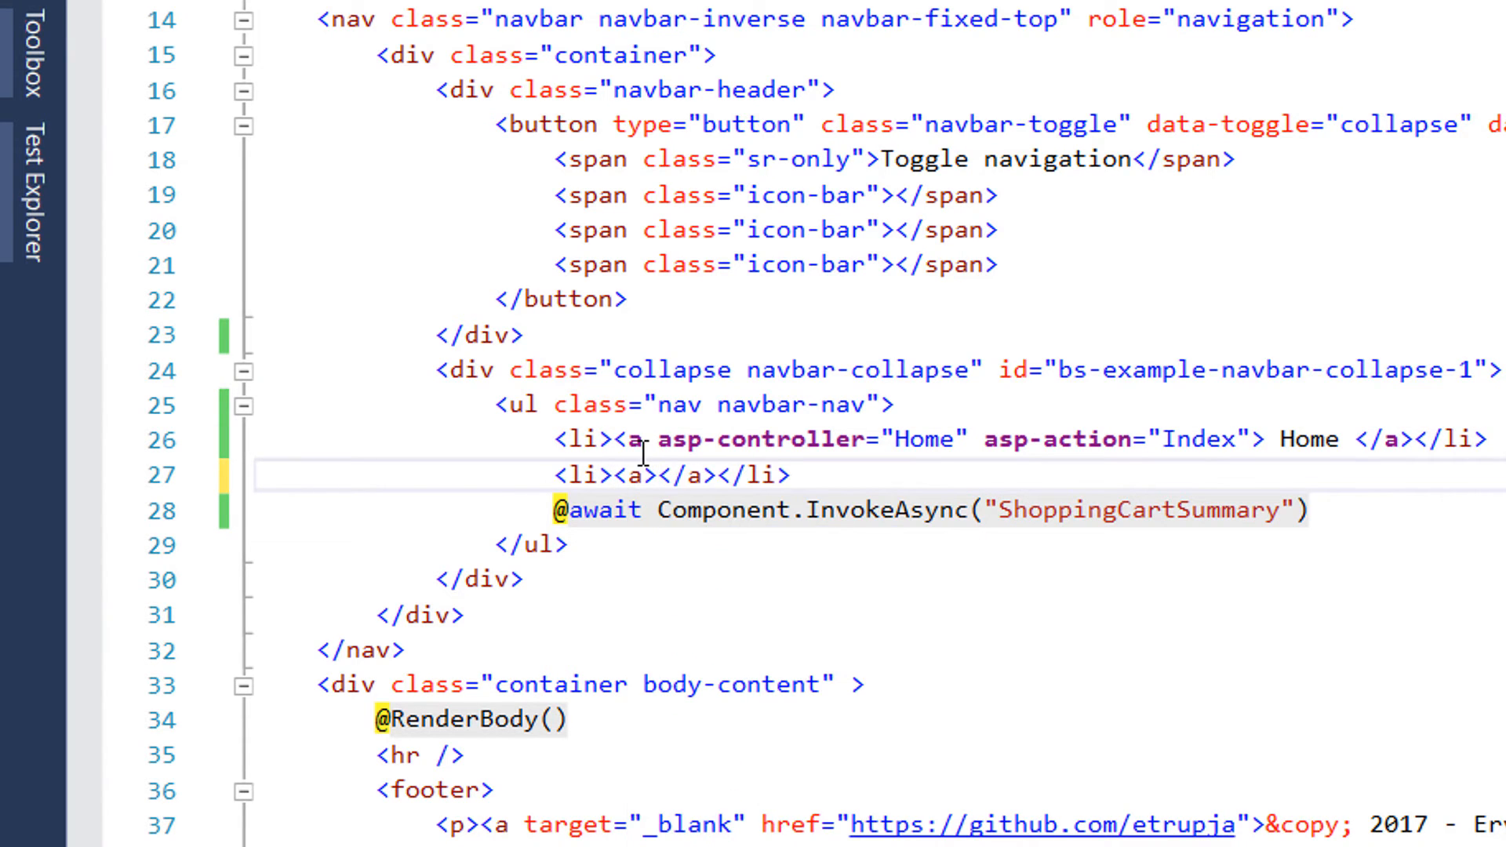
Add a Contact Us link with asp-controller="Contact" asp-action="Index" in the second <li>
text(asp- >Contact Us)
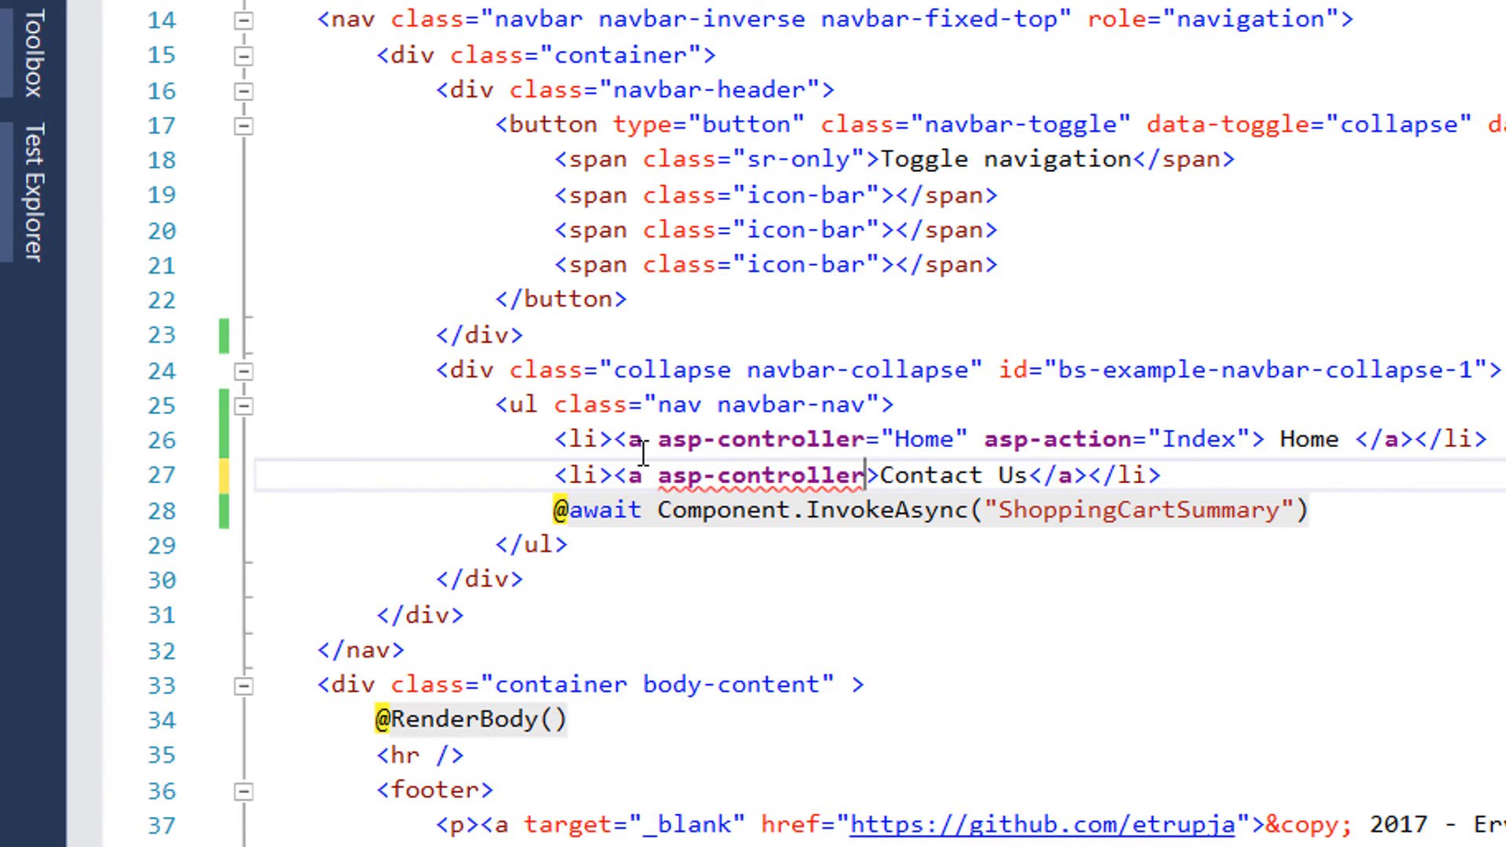
text("Co")
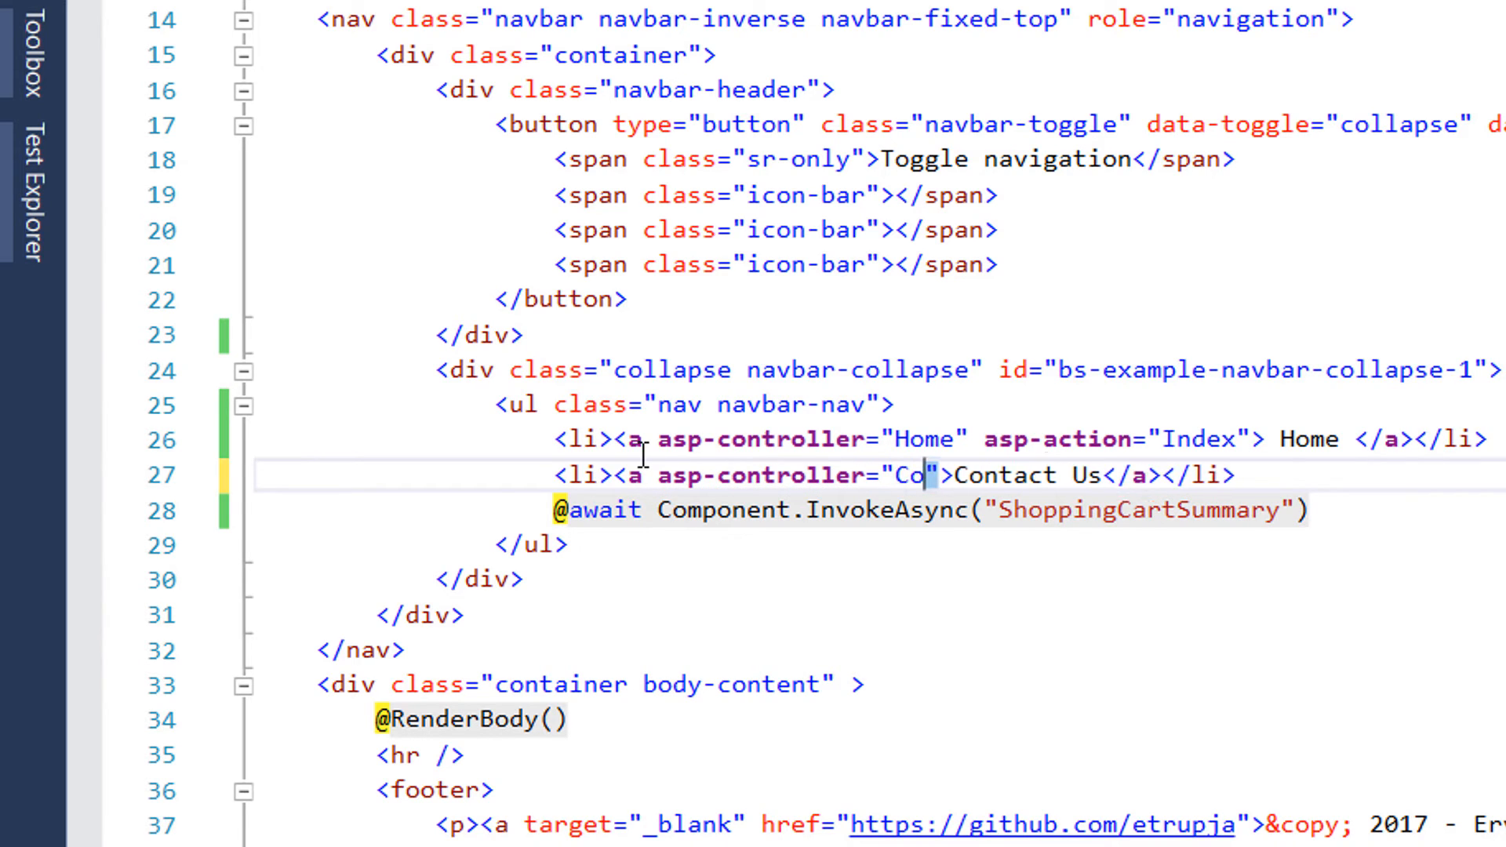
text(ntact)
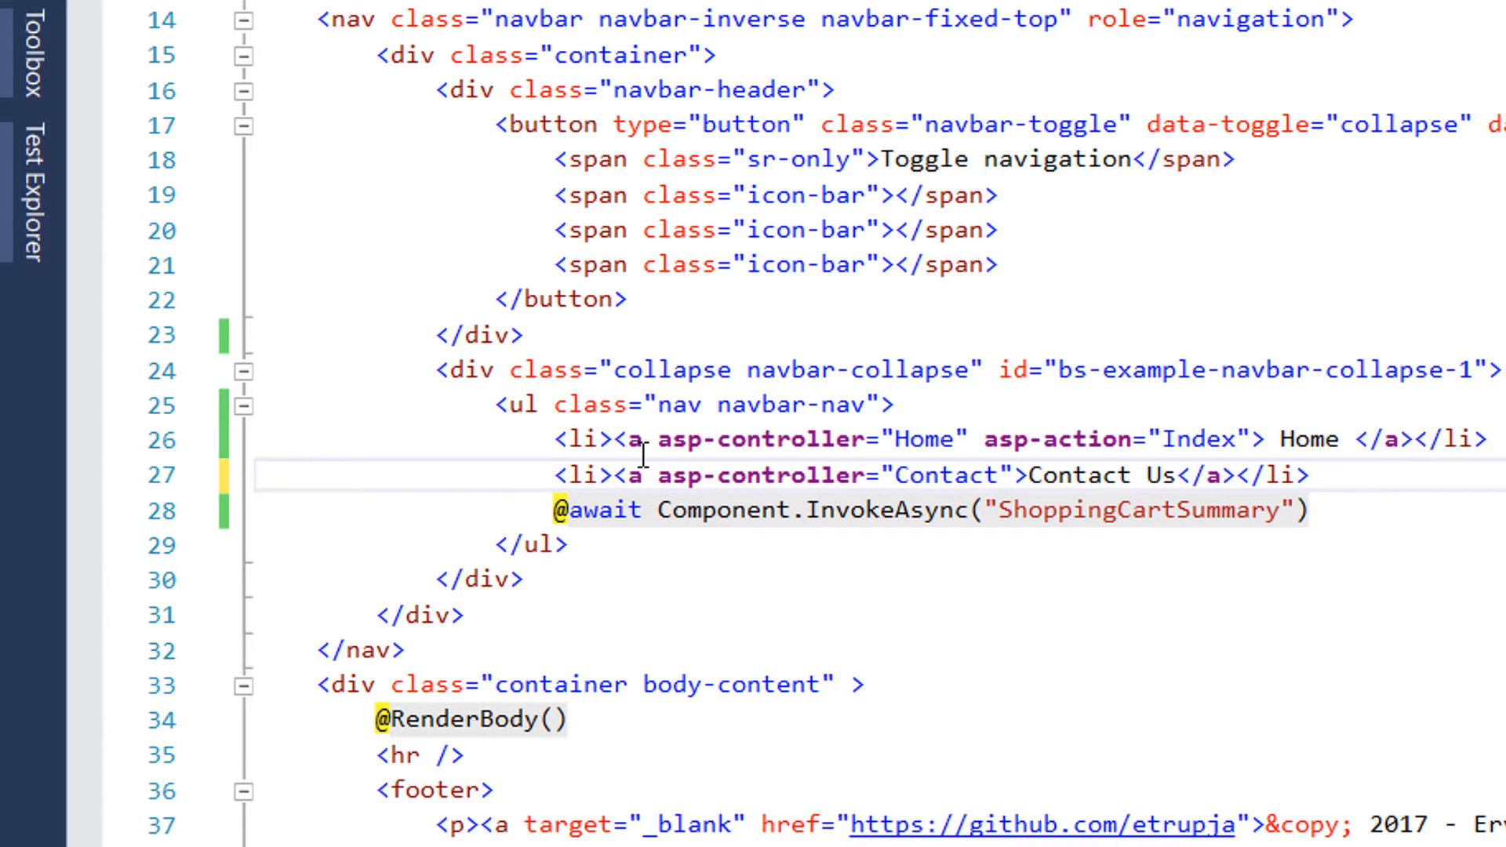
text(asp-action="")
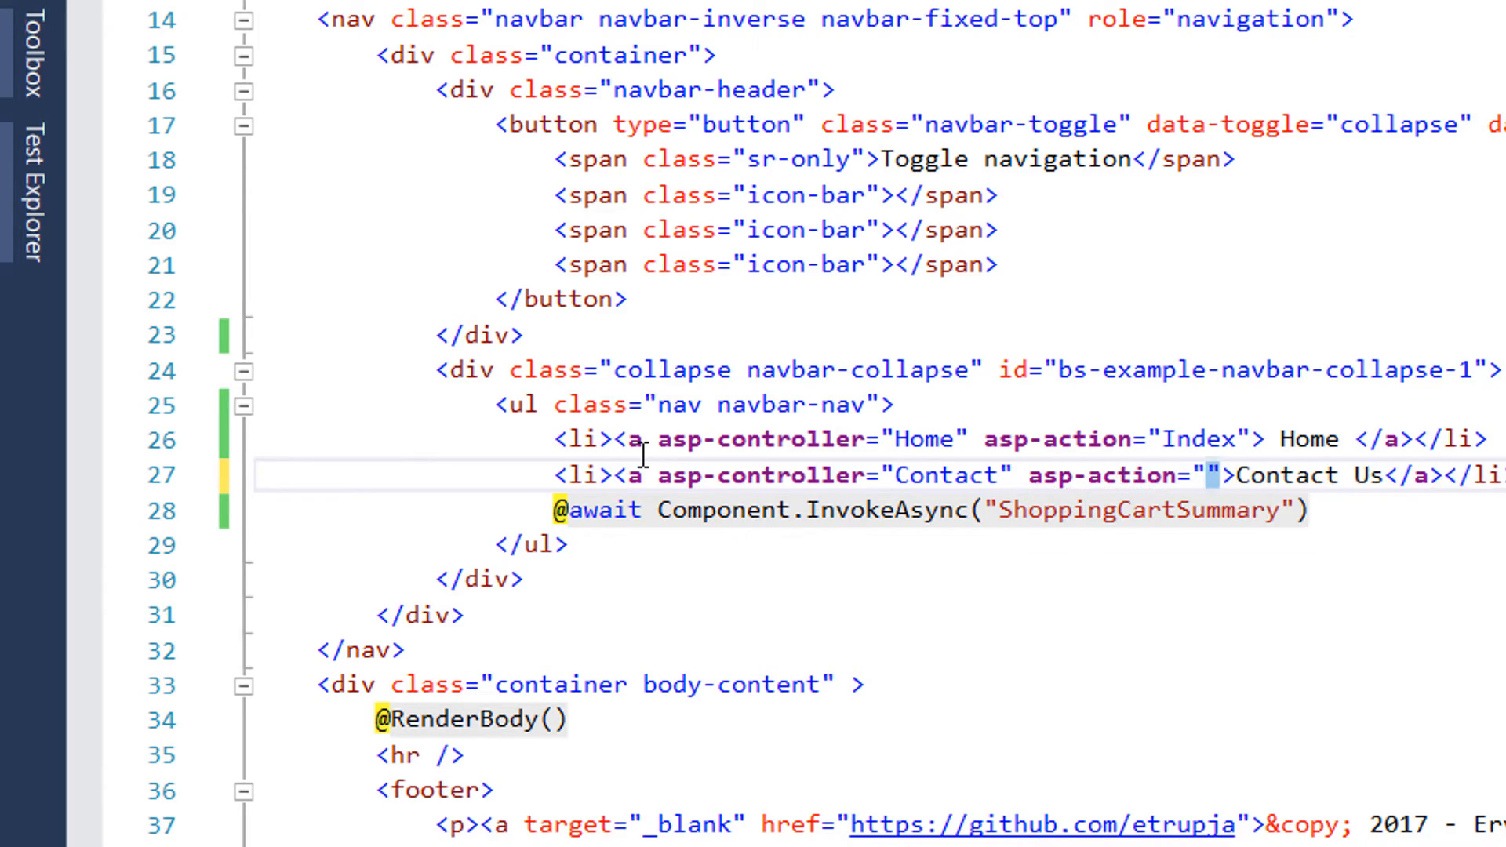
text(Index)
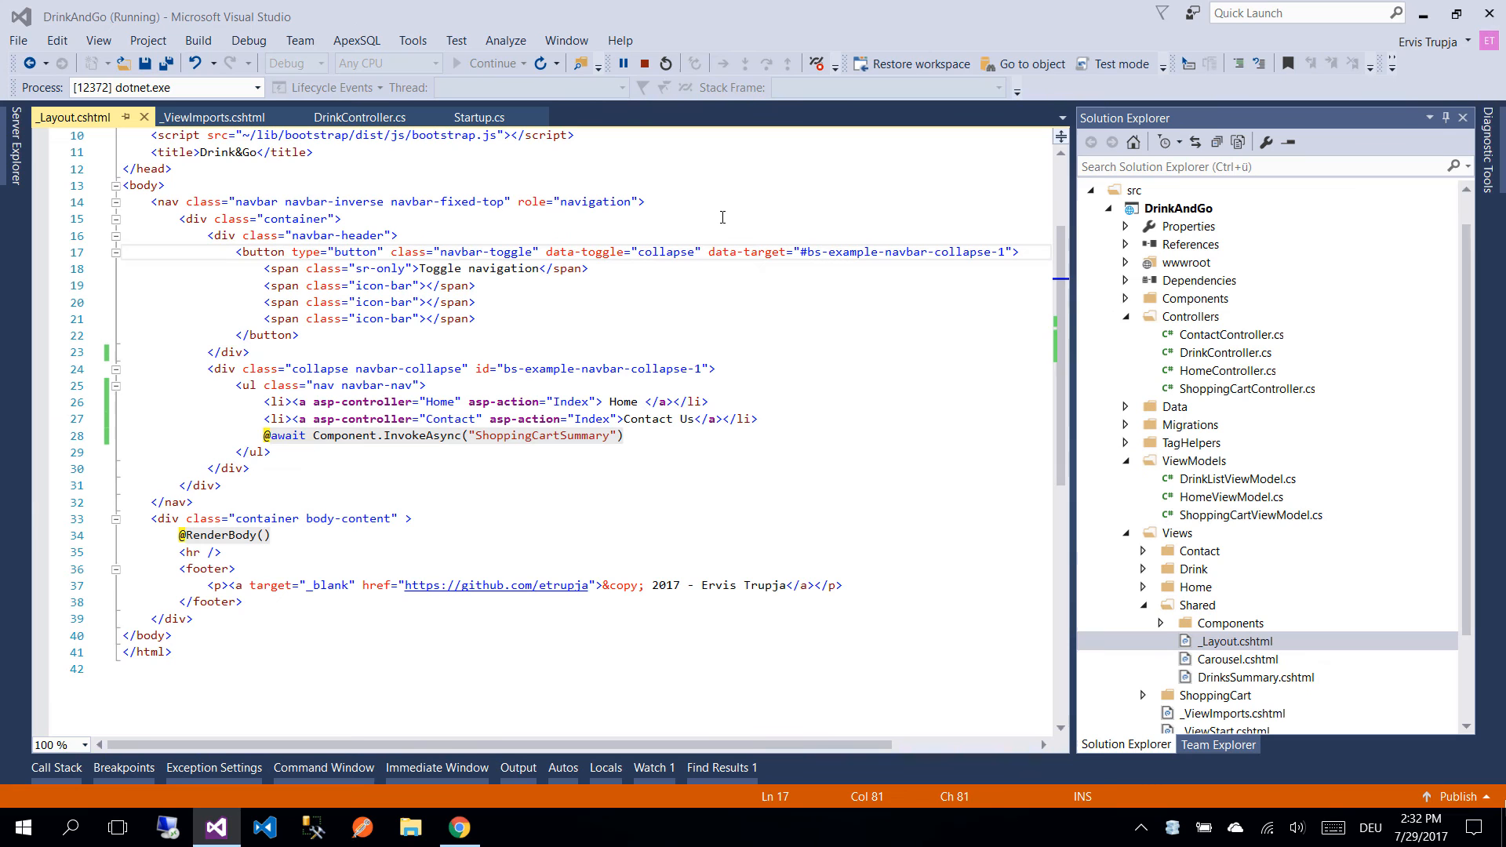
In the running site, follow the Contact Us navbar link, then return via the Home link
click(460, 826)
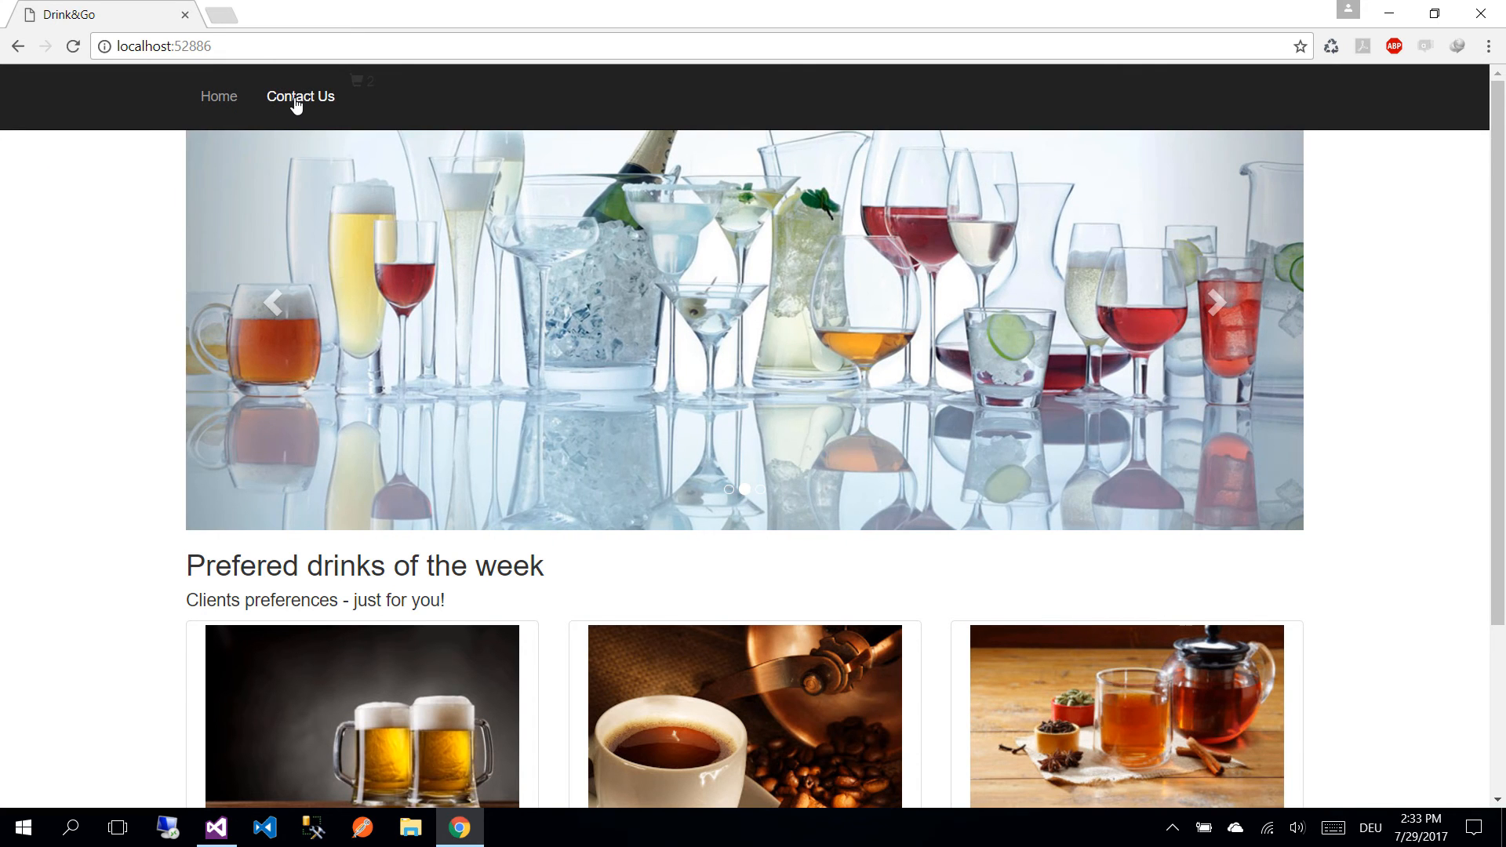
click(300, 95)
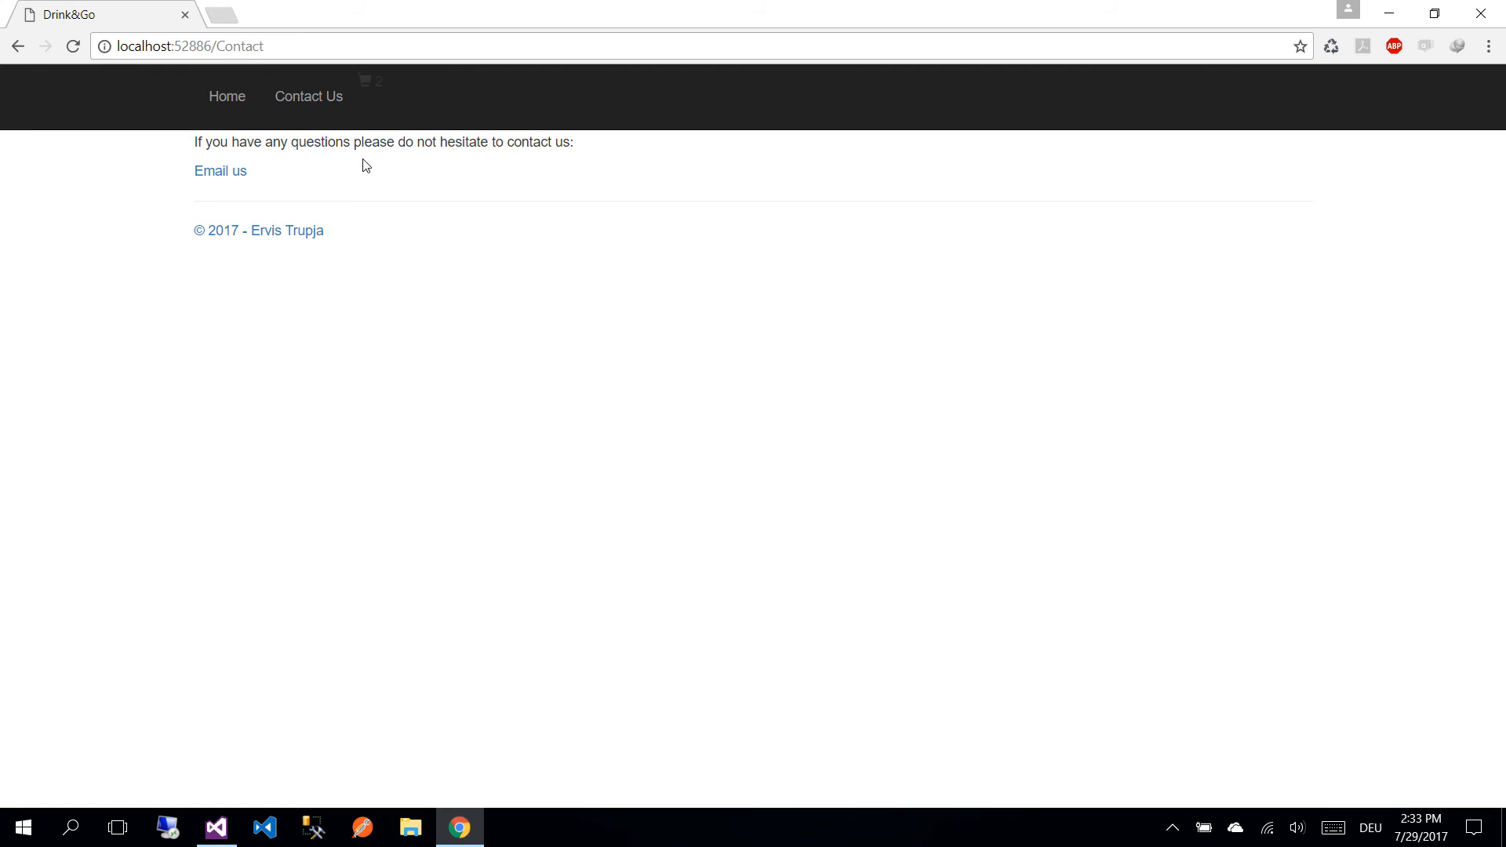
mouse_move(444, 447)
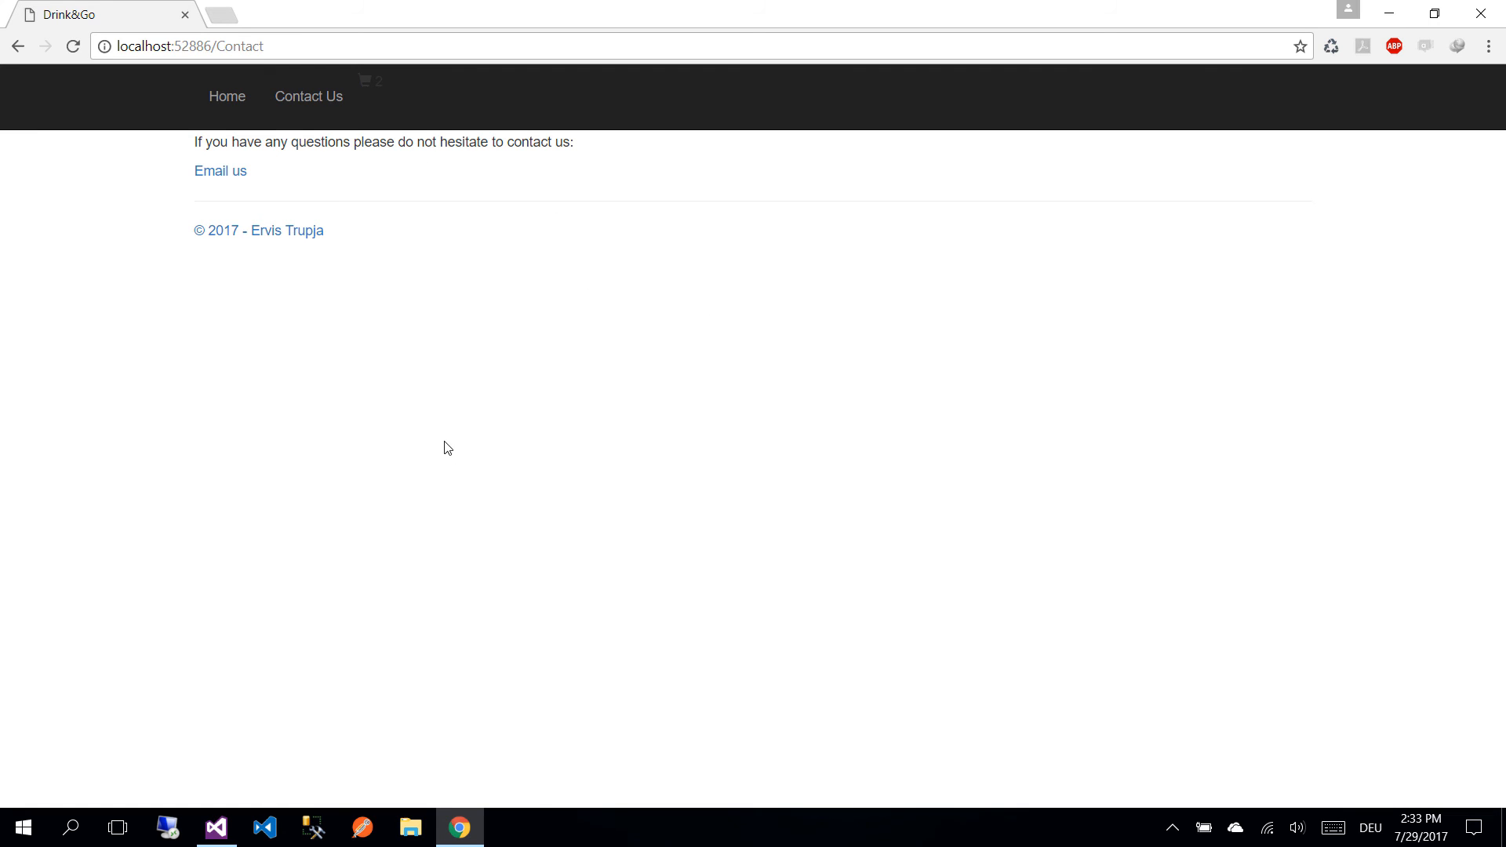
click(218, 95)
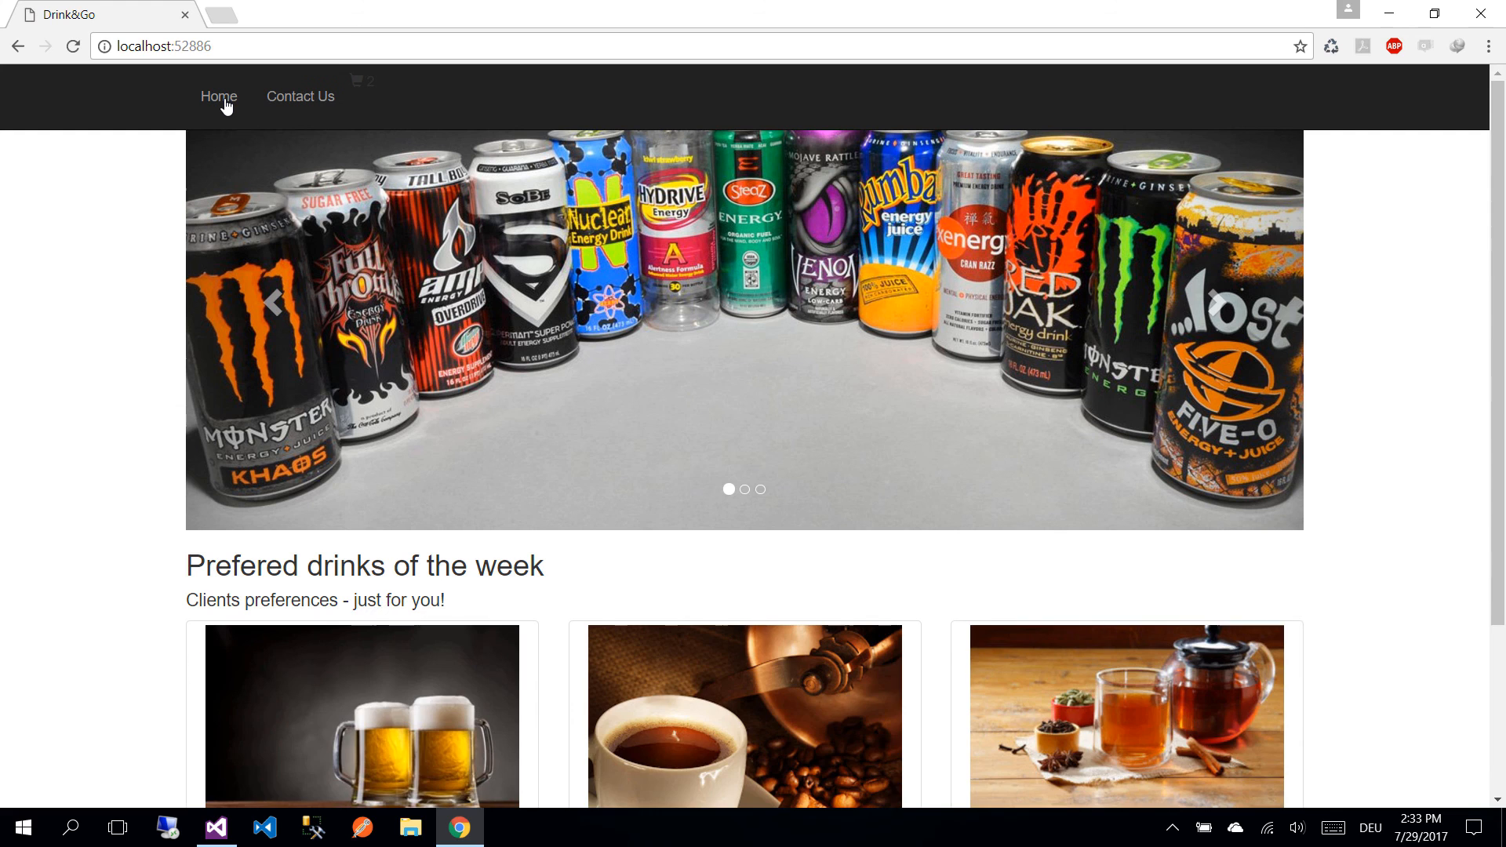